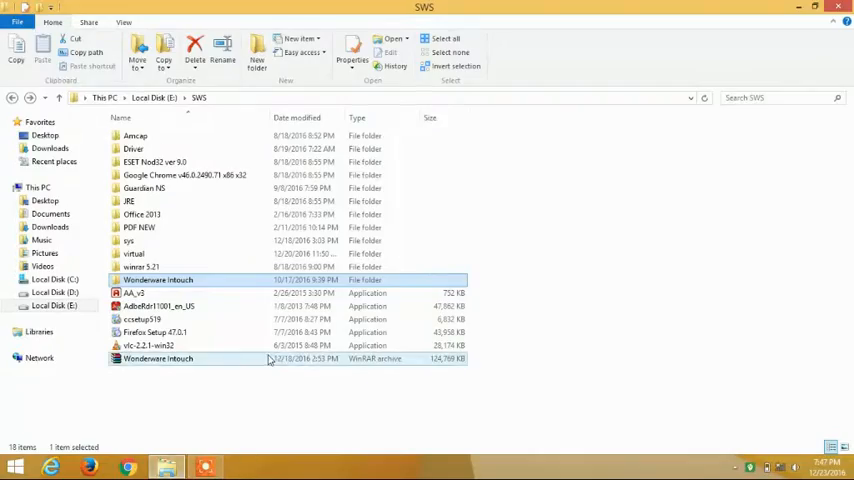
Step: Look inside the Wonderware Intouch archive twice, closing the archive window each time
{"action": "double_click", "coordinate": [156, 358]}
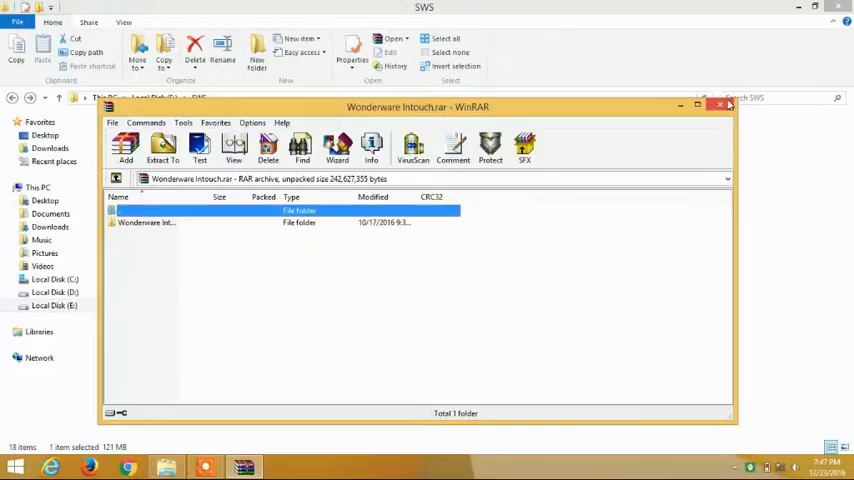
{"action": "left_click", "coordinate": [718, 104]}
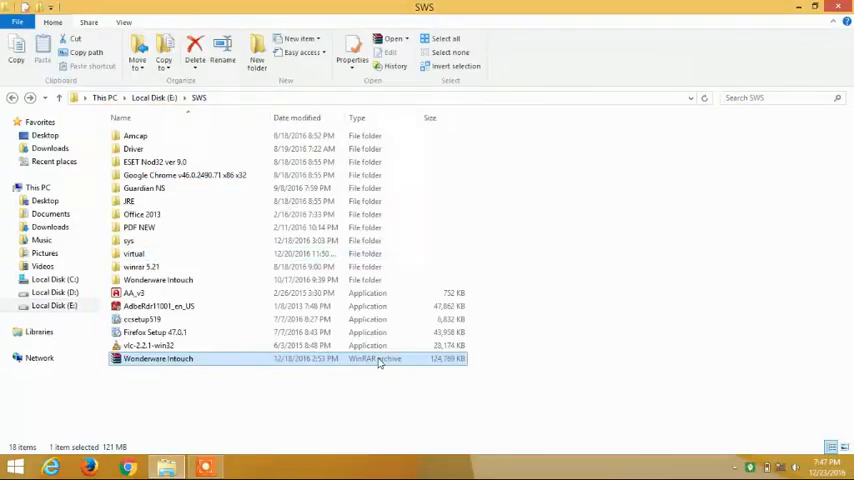
{"action": "double_click", "coordinate": [156, 358]}
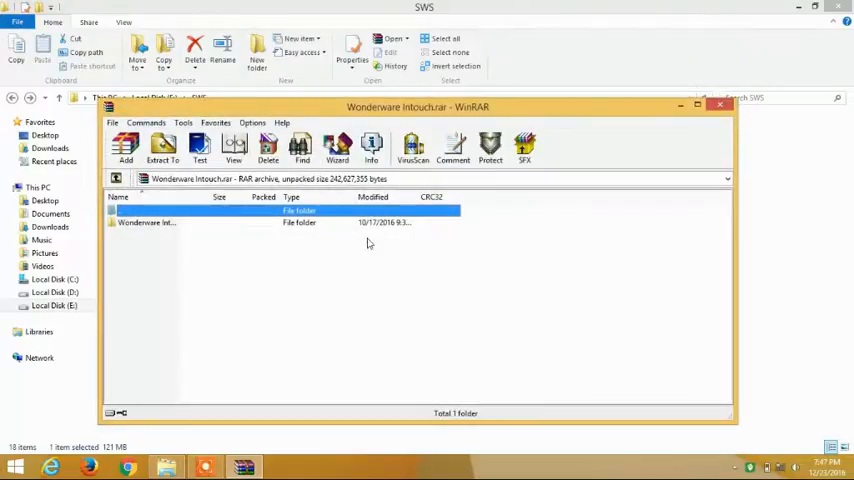
{"action": "mouse_move", "coordinate": [720, 108]}
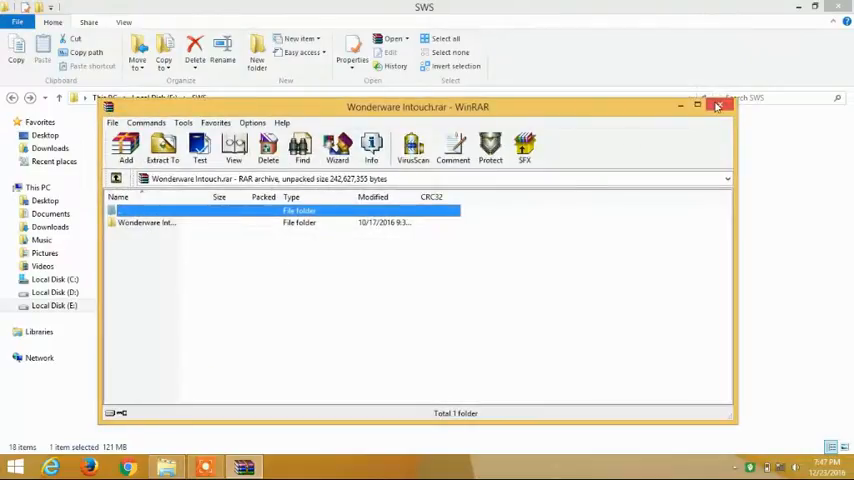
{"action": "left_click", "coordinate": [720, 108]}
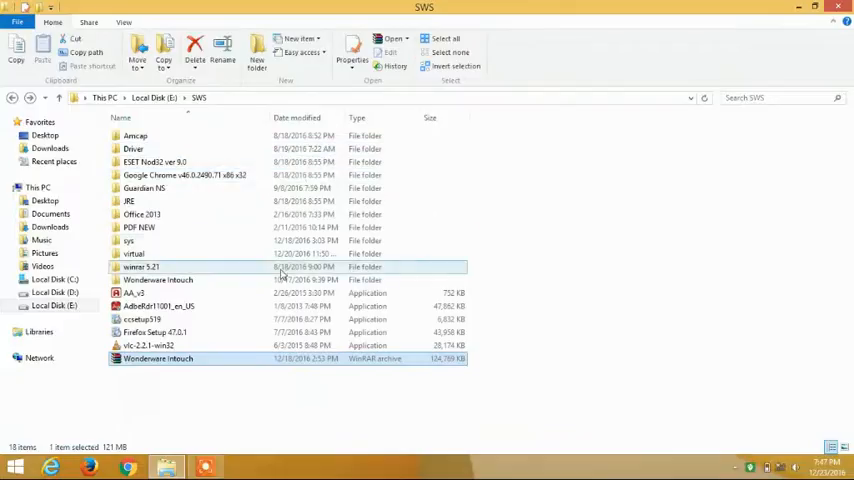
Step: Browse the extracted Wonderware Intouch folder down to the inner INTOUCH 10 setup folder
{"action": "double_click", "coordinate": [156, 280]}
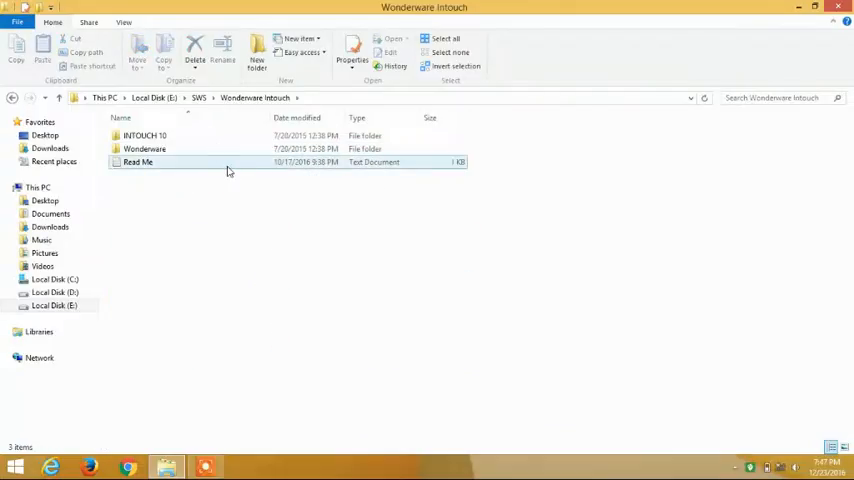
{"action": "left_click", "coordinate": [144, 136]}
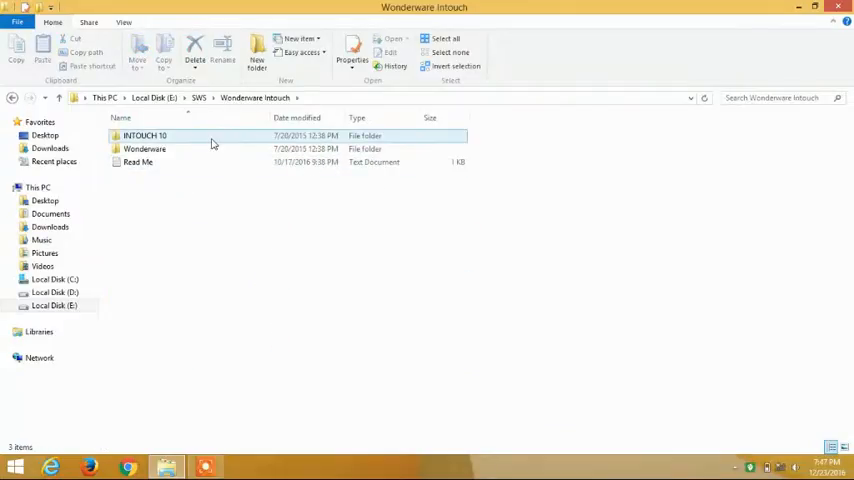
{"action": "double_click", "coordinate": [144, 136]}
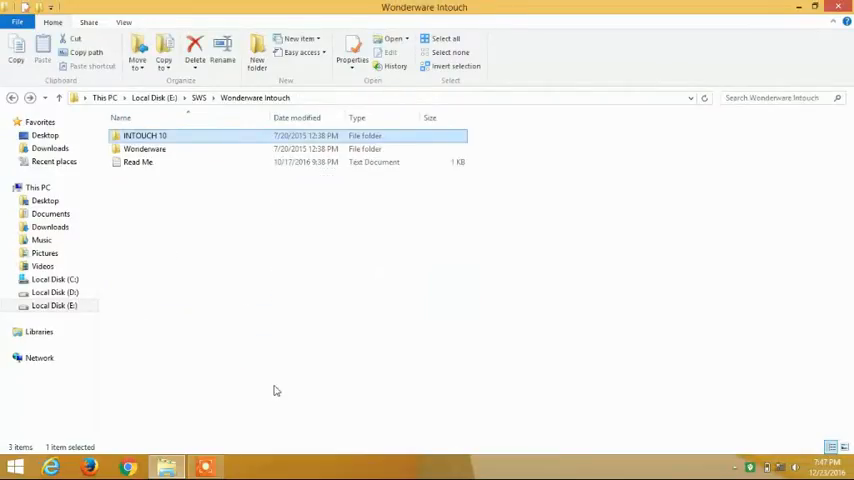
{"action": "left_click", "coordinate": [144, 148]}
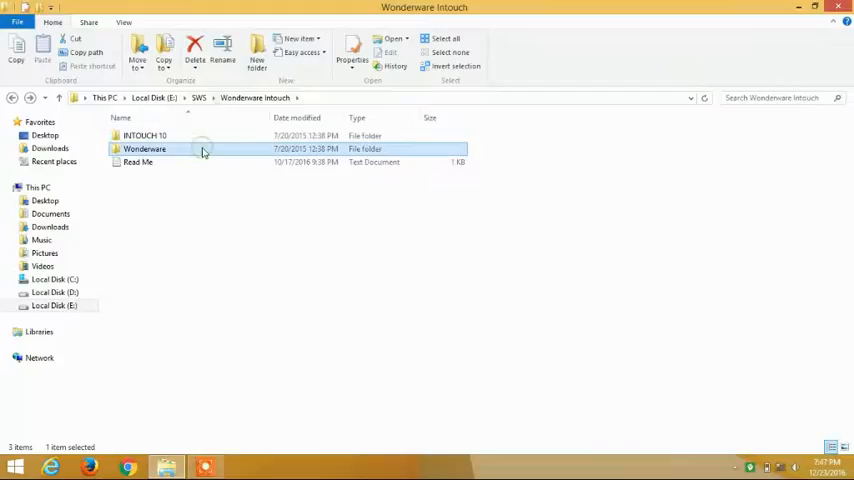
{"action": "left_click", "coordinate": [144, 136]}
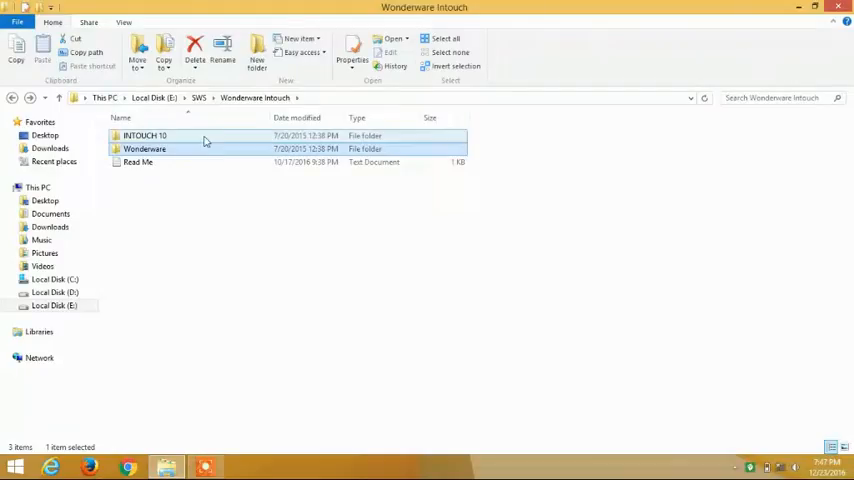
{"action": "double_click", "coordinate": [144, 136]}
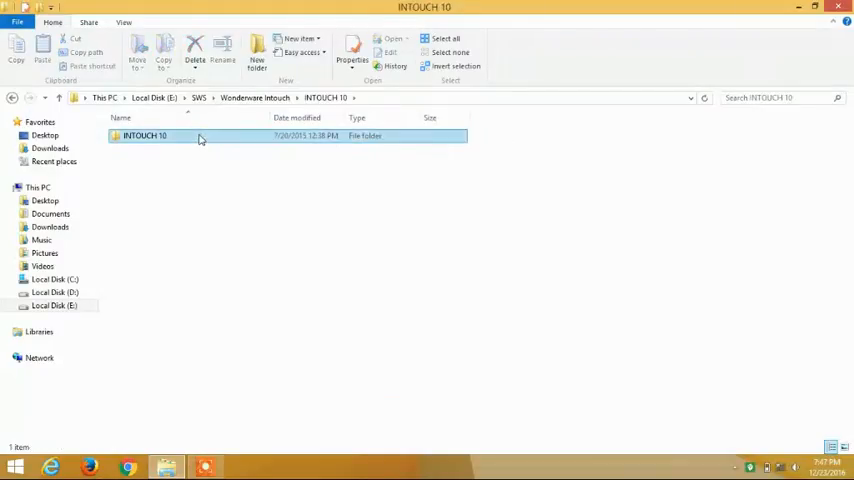
{"action": "double_click", "coordinate": [144, 136]}
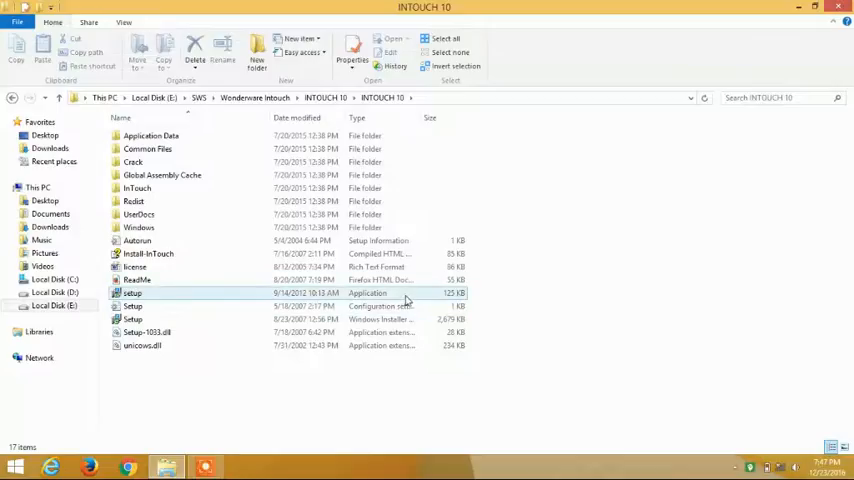
{"action": "mouse_move", "coordinate": [458, 300]}
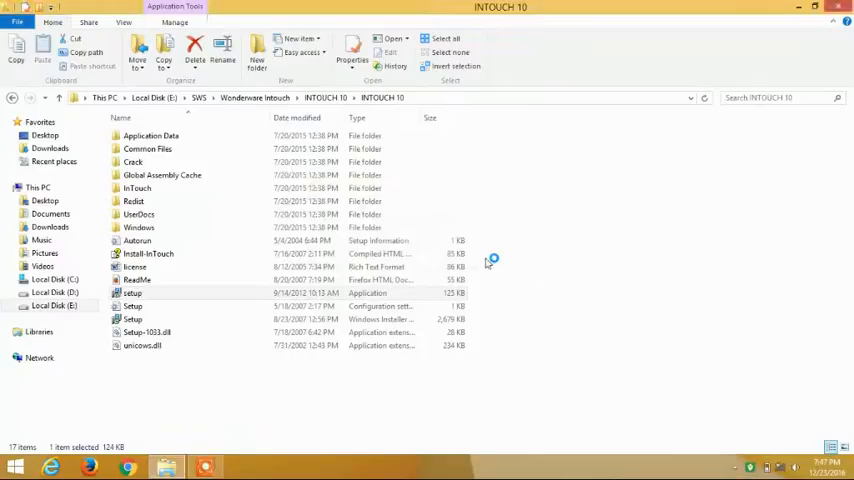
Step: Launch setup.exe and continue past Application Maintenance with Modify selected
{"action": "double_click", "coordinate": [132, 292]}
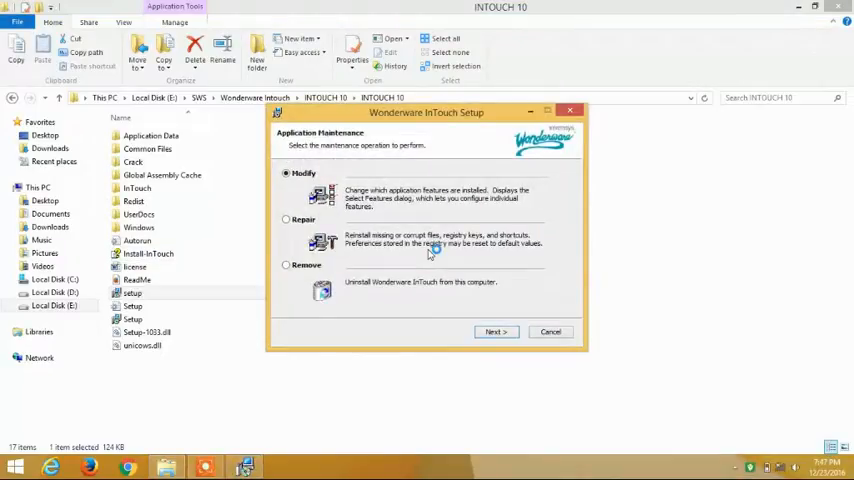
{"action": "mouse_move", "coordinate": [430, 250]}
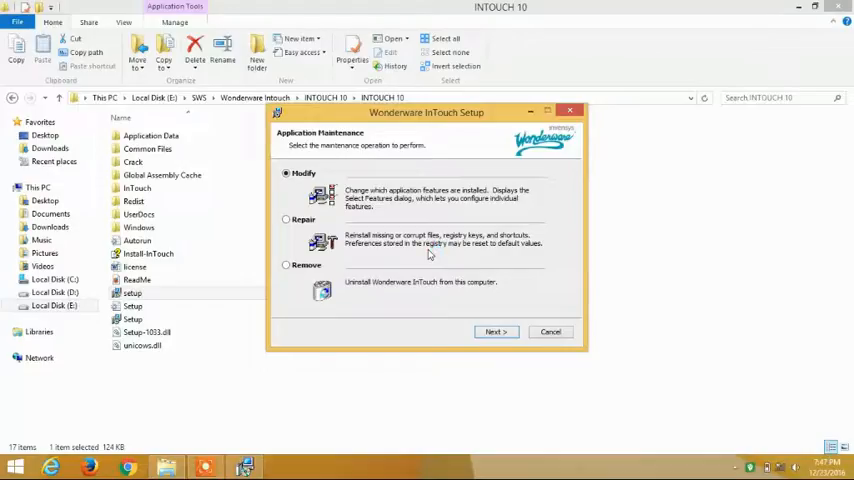
{"action": "mouse_move", "coordinate": [424, 252]}
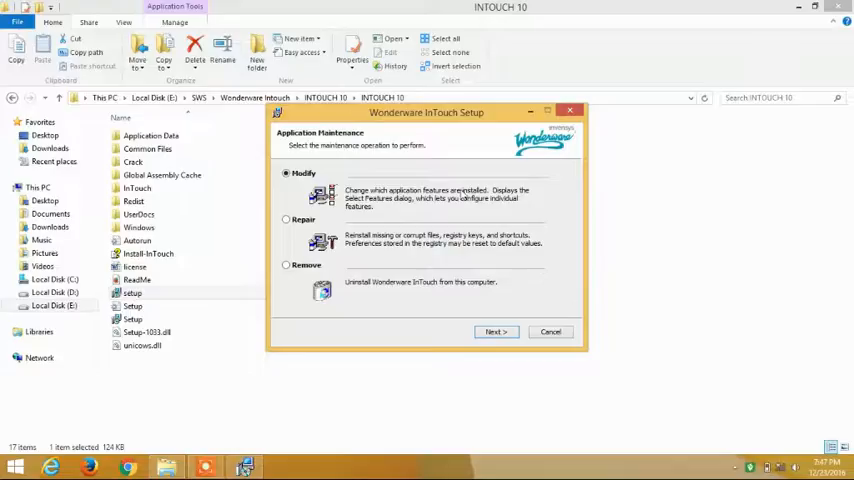
{"action": "mouse_move", "coordinate": [324, 72]}
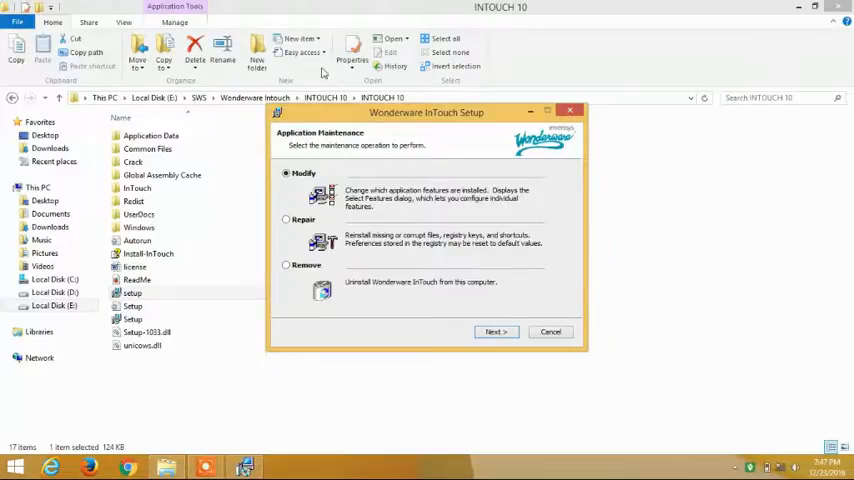
{"action": "left_click", "coordinate": [496, 332]}
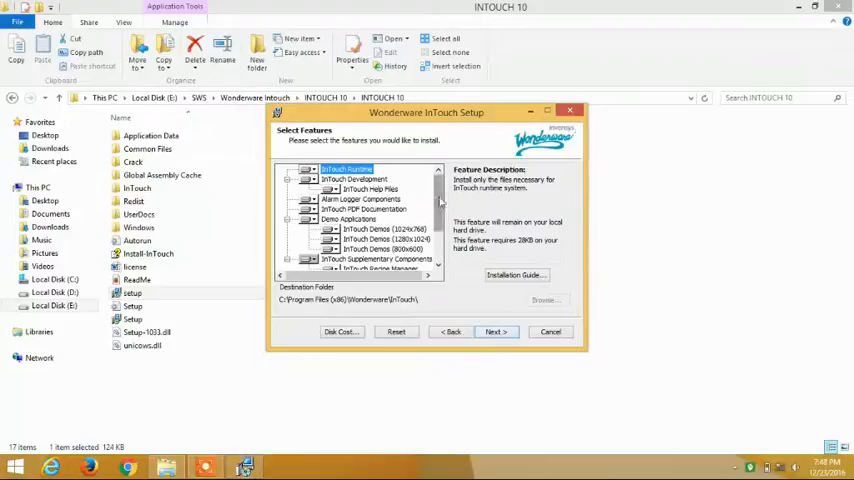
Step: Review Recipe Manager and Symbol Factory in Select Features and proceed to Ready to Modify
{"action": "scroll", "scroll_direction": "down", "scroll_amount": 3}
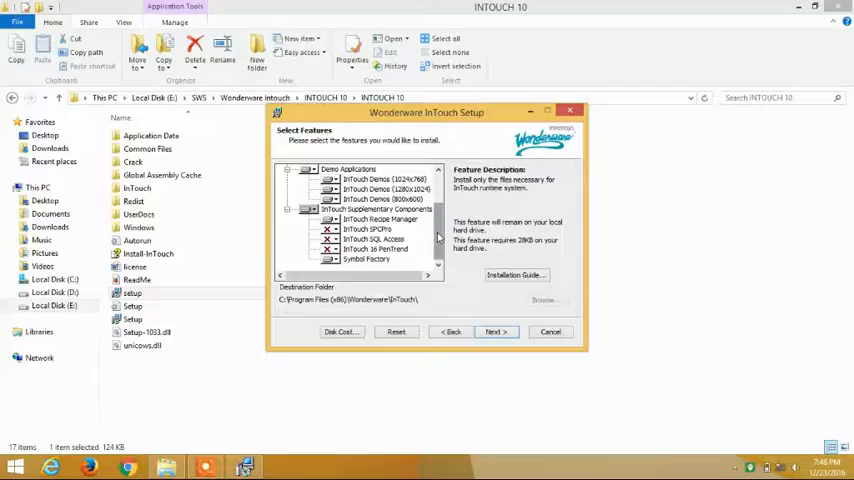
{"action": "mouse_move", "coordinate": [280, 416]}
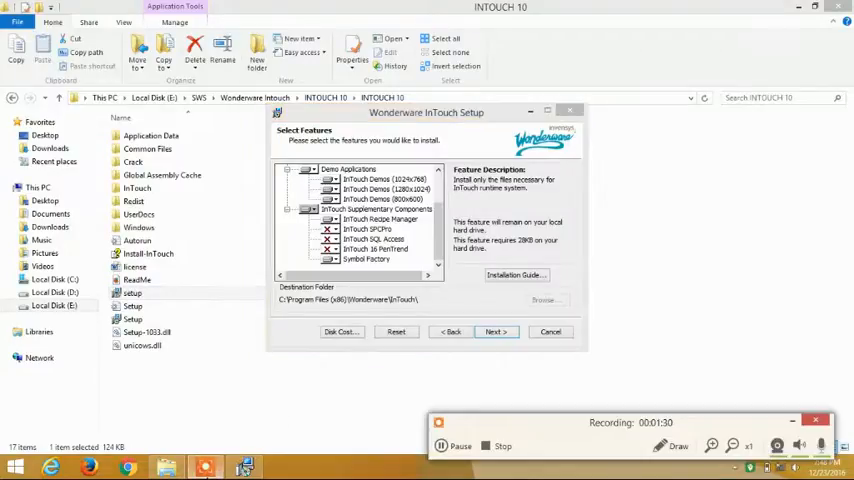
{"action": "left_click", "coordinate": [368, 260]}
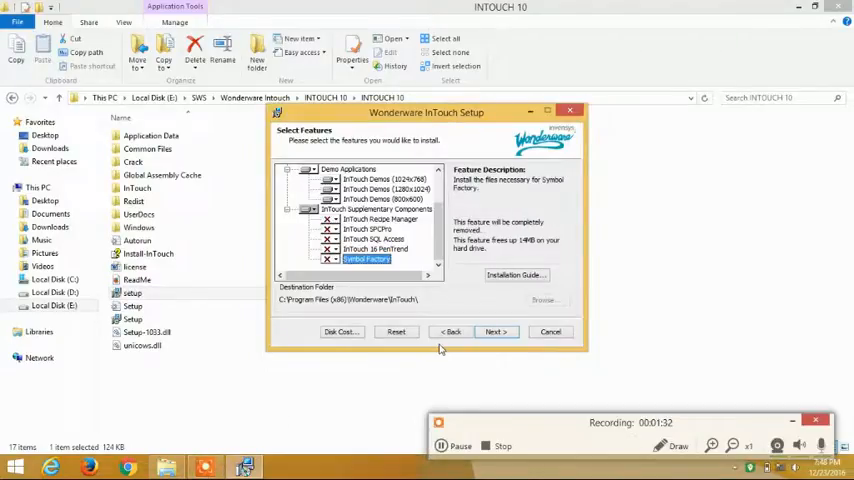
{"action": "mouse_move", "coordinate": [466, 222]}
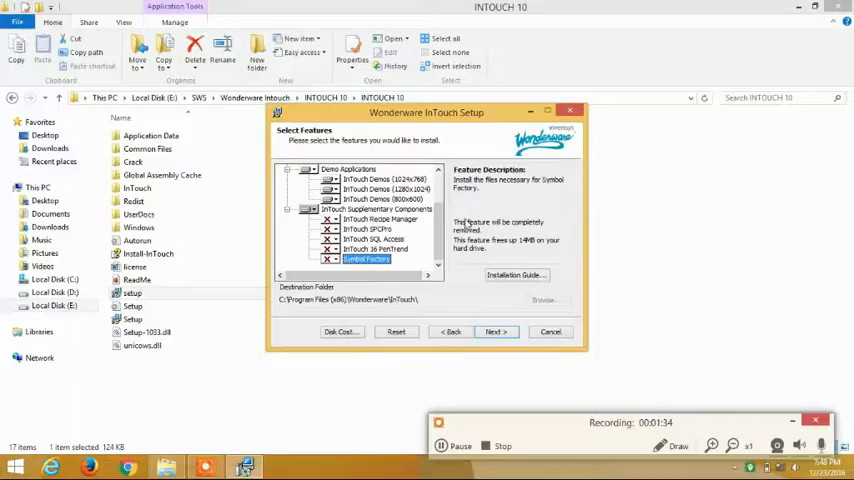
{"action": "mouse_move", "coordinate": [404, 162]}
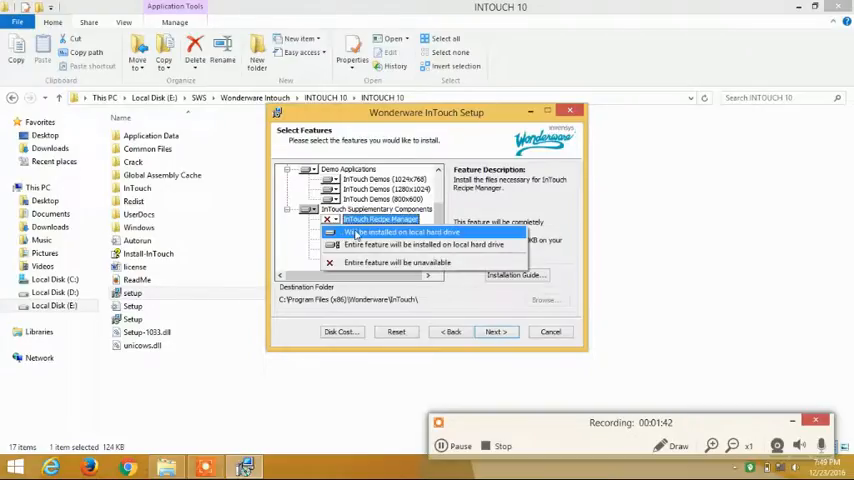
{"action": "left_click", "coordinate": [398, 232]}
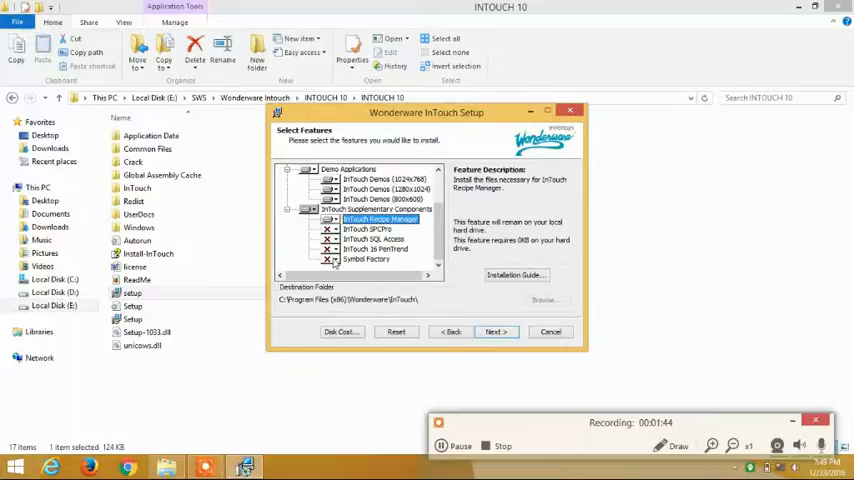
{"action": "left_click", "coordinate": [368, 258]}
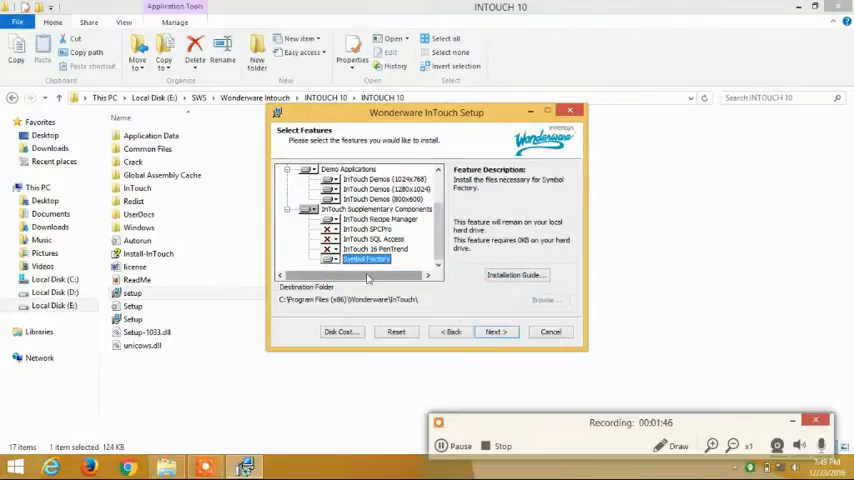
{"action": "left_click", "coordinate": [494, 332]}
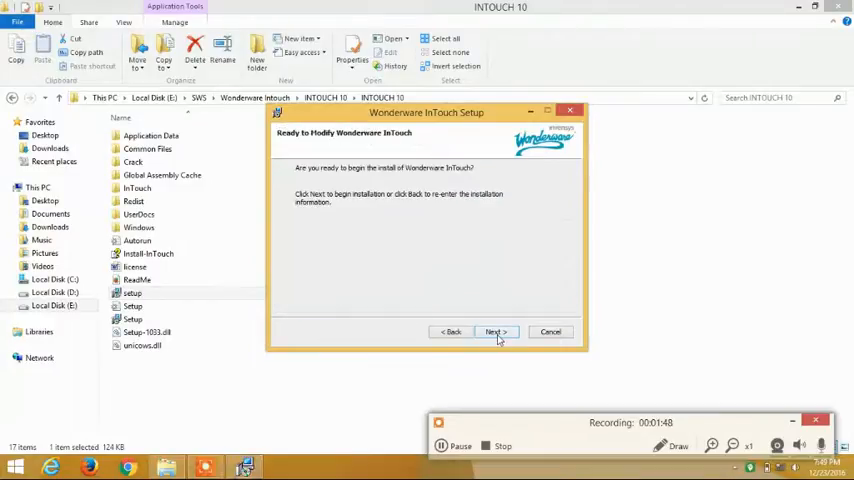
Step: Install InTouch, ignoring the missing file error, skip Application Server and finish setup
{"action": "left_click", "coordinate": [496, 332]}
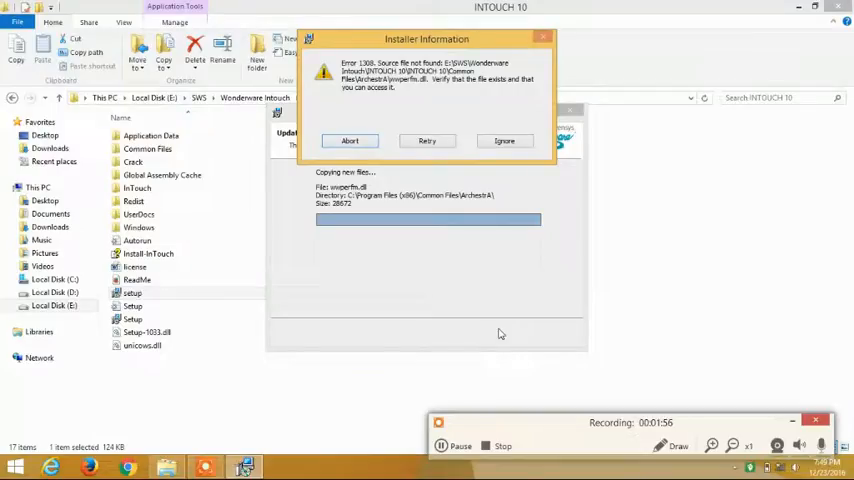
{"action": "mouse_move", "coordinate": [428, 98]}
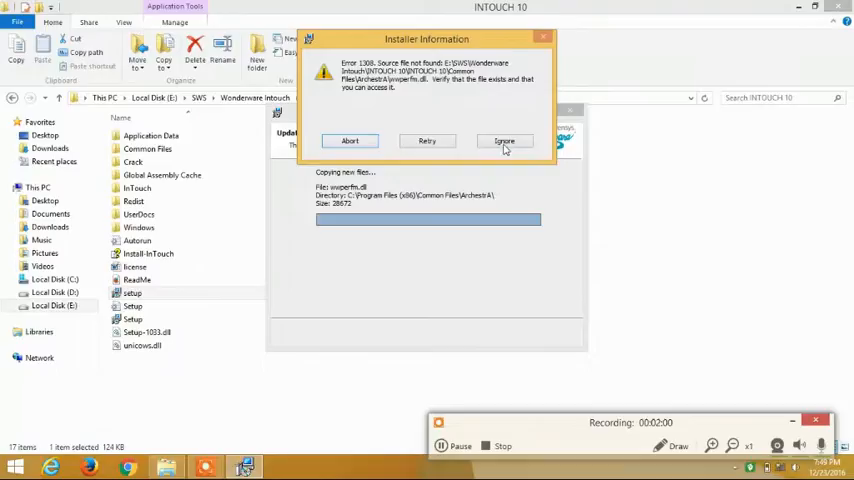
{"action": "left_click", "coordinate": [504, 140]}
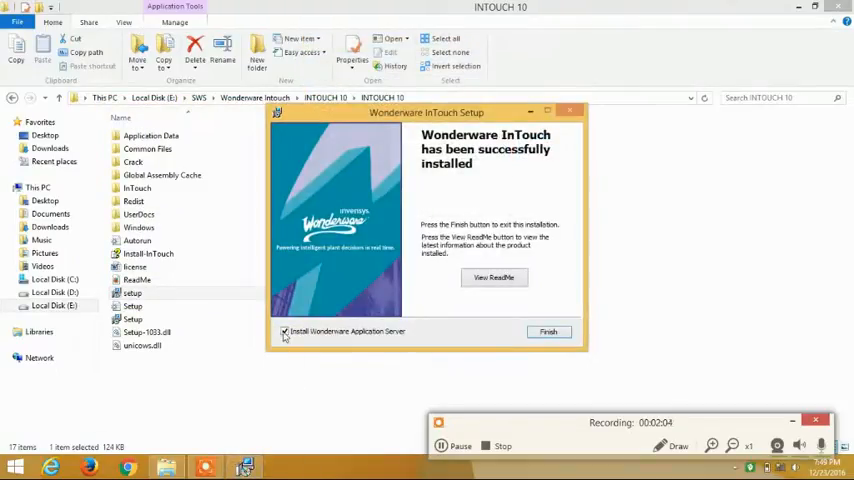
{"action": "left_click", "coordinate": [284, 332]}
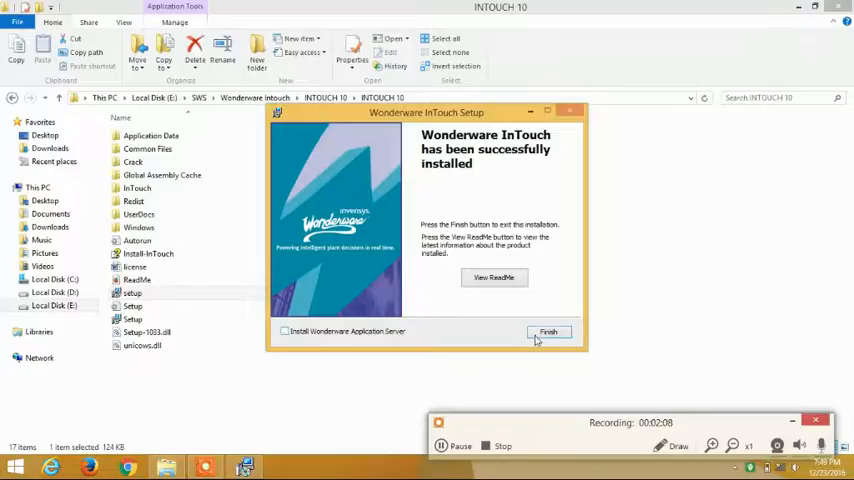
{"action": "left_click", "coordinate": [548, 332]}
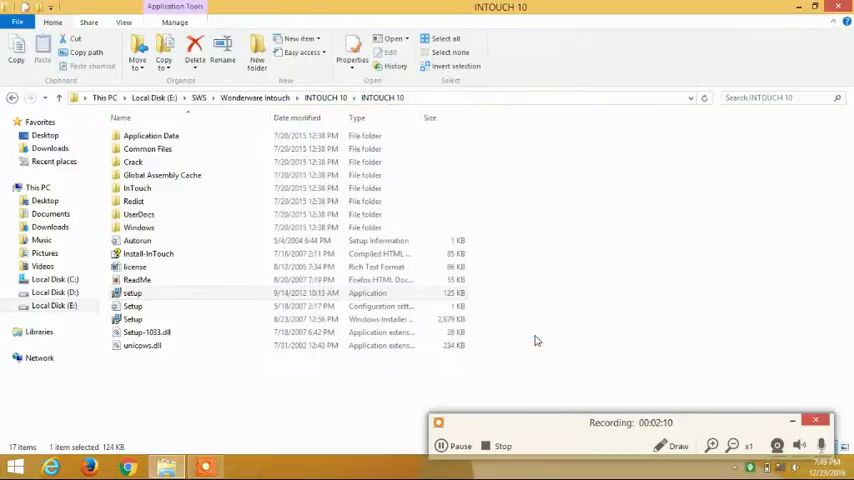
Step: Copy the Wonderware folder and browse to C:\Program Files (x86)
{"action": "left_click", "coordinate": [460, 446]}
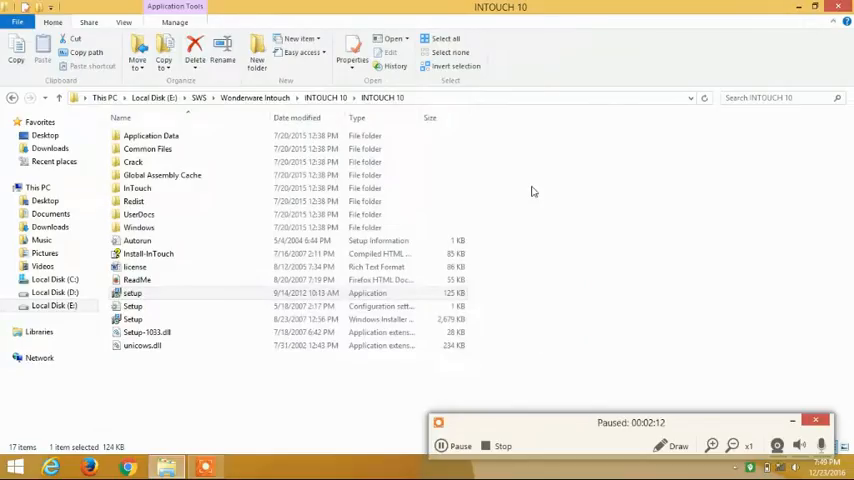
{"action": "left_click", "coordinate": [456, 446]}
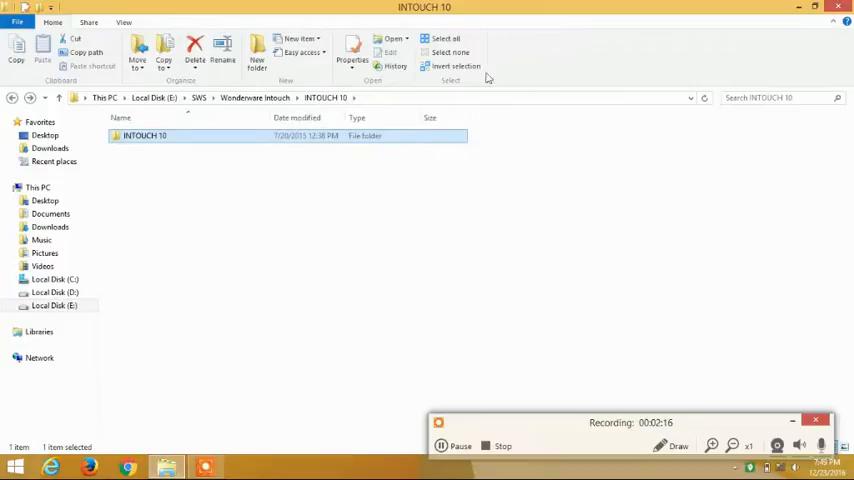
{"action": "left_click", "coordinate": [256, 96]}
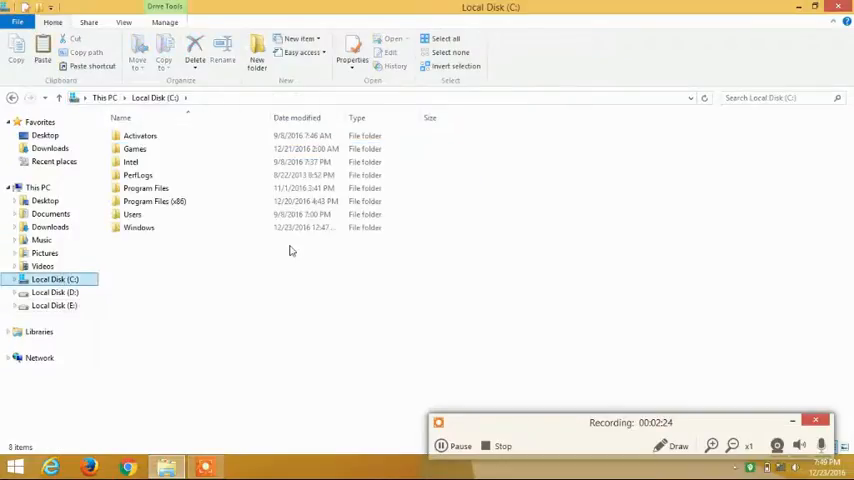
{"action": "left_click", "coordinate": [144, 188]}
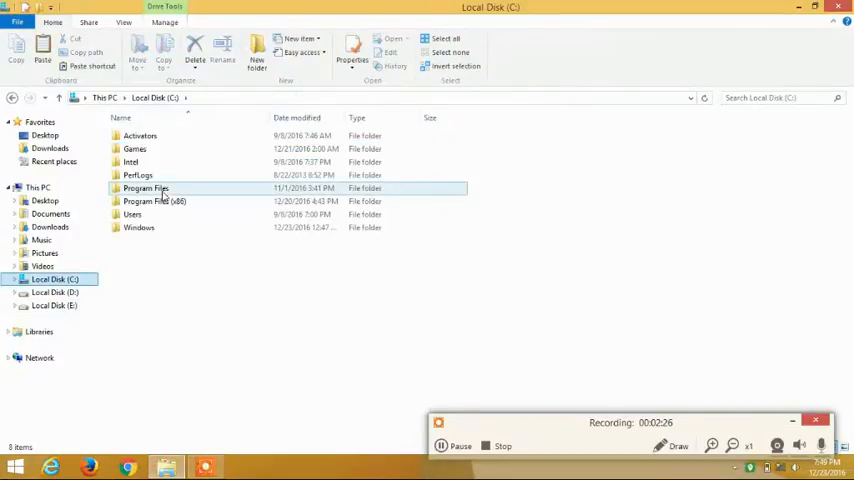
{"action": "double_click", "coordinate": [154, 200]}
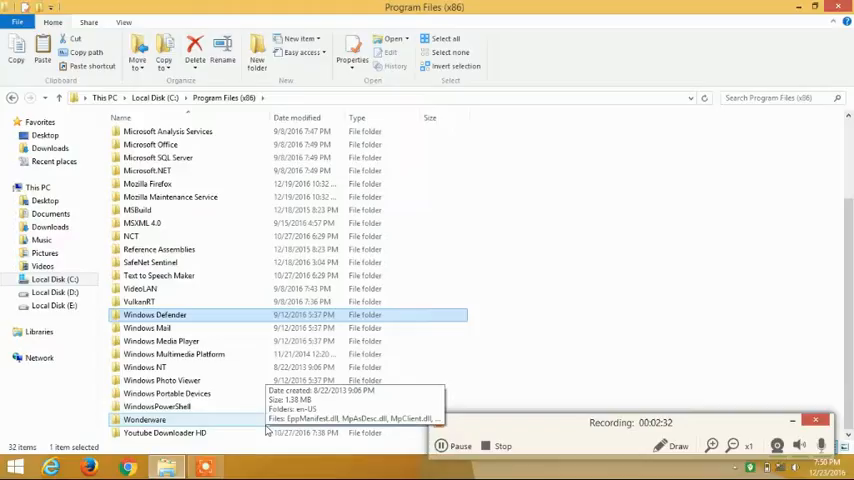
Step: Paste into Program Files (x86), replacing the existing files in the destination
{"action": "double_click", "coordinate": [144, 420]}
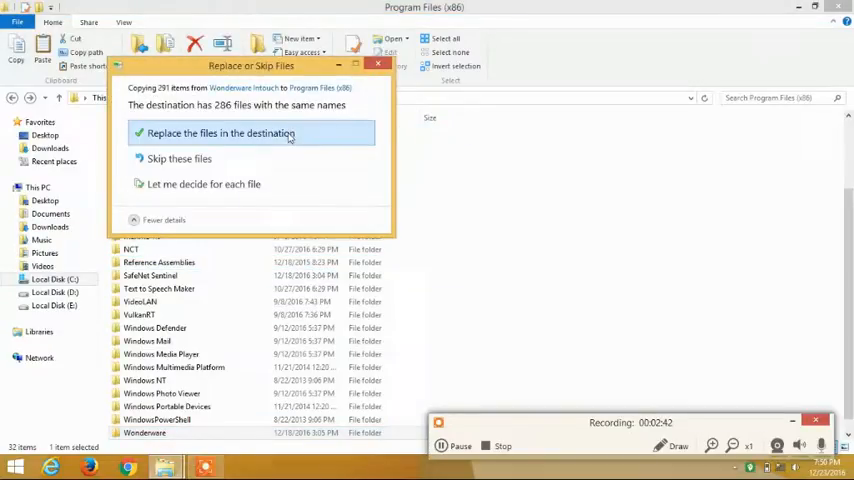
{"action": "mouse_move", "coordinate": [284, 138]}
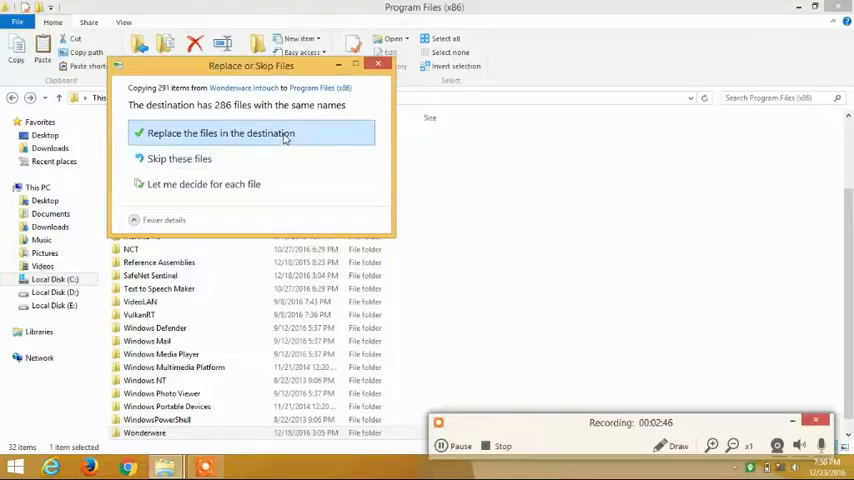
{"action": "left_click", "coordinate": [220, 132]}
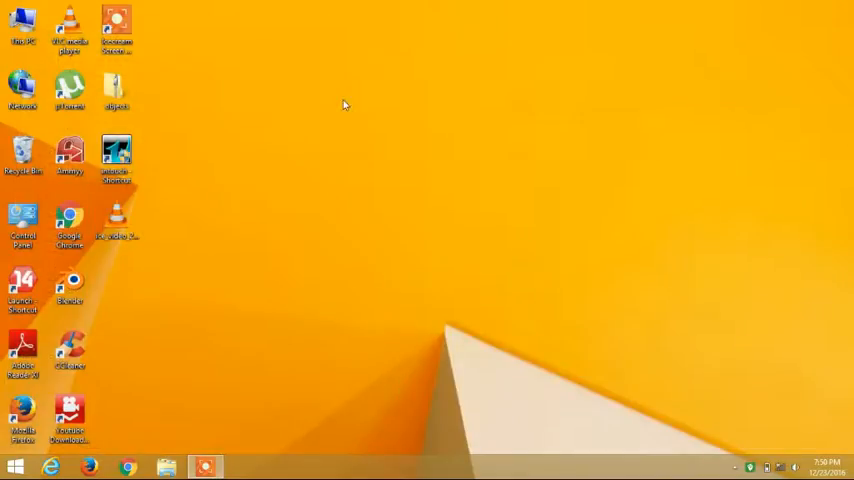
Step: Launch InTouch Application Manager from the desktop shortcut
{"action": "left_click", "coordinate": [116, 156]}
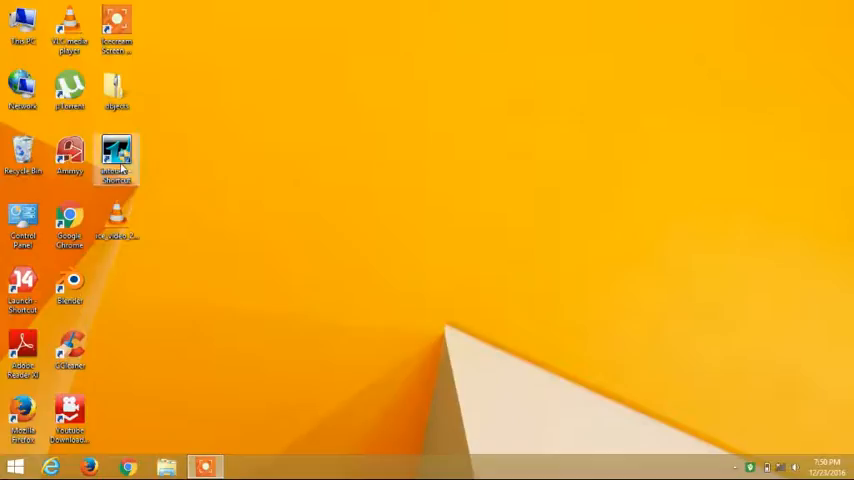
{"action": "double_click", "coordinate": [116, 156]}
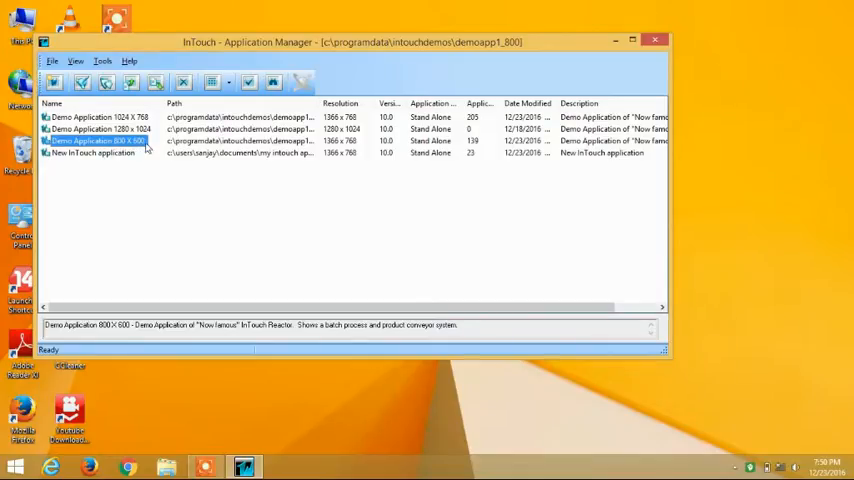
{"action": "mouse_move", "coordinate": [96, 144]}
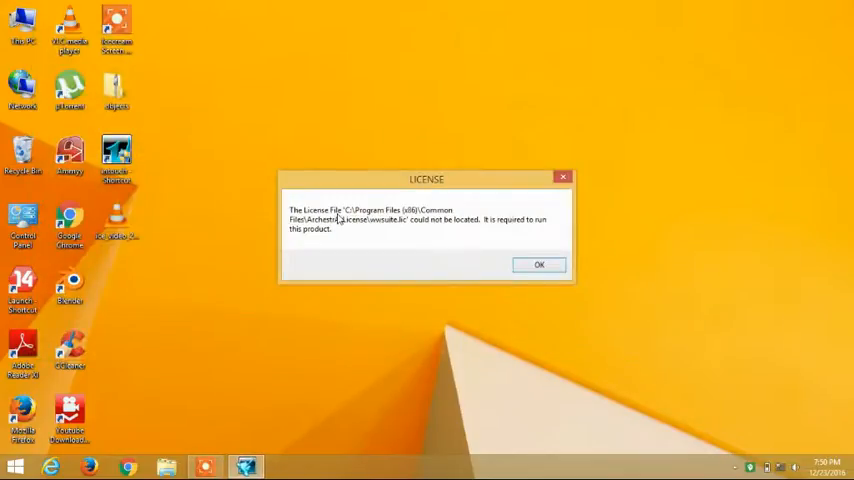
Step: Dismiss the licence messages to run WindowMaker in demo mode and clear the SPC engine warning
{"action": "left_click", "coordinate": [540, 264]}
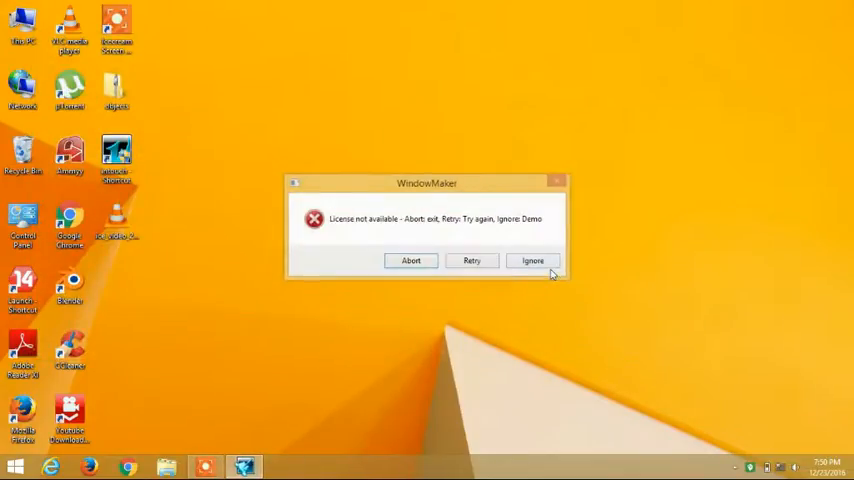
{"action": "left_click", "coordinate": [532, 260]}
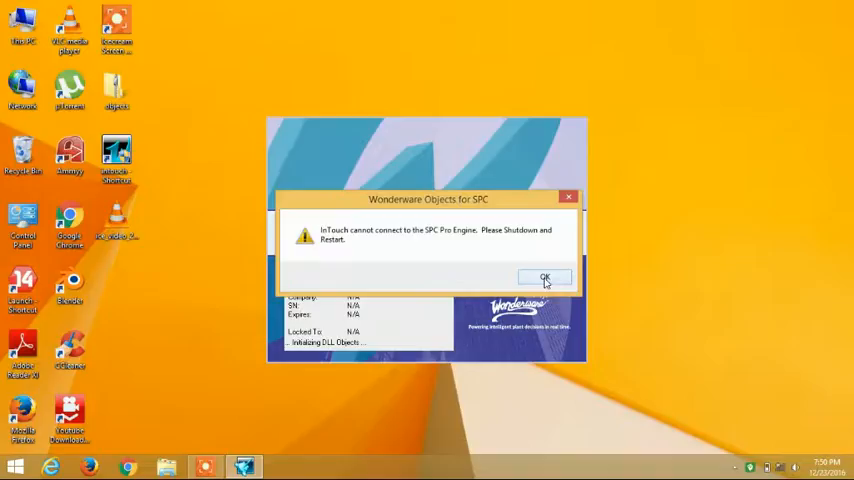
{"action": "left_click", "coordinate": [544, 276]}
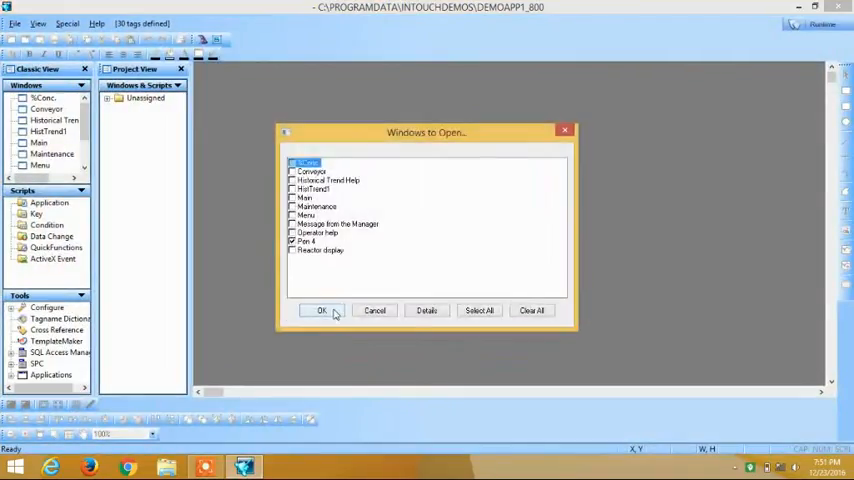
Step: Confirm Windows to Open so the 800x600 demo windows load in WindowMaker
{"action": "left_click", "coordinate": [322, 310]}
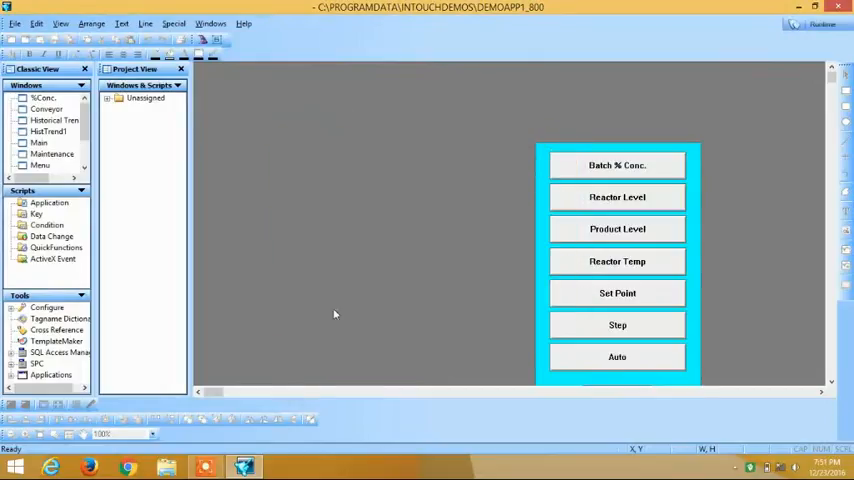